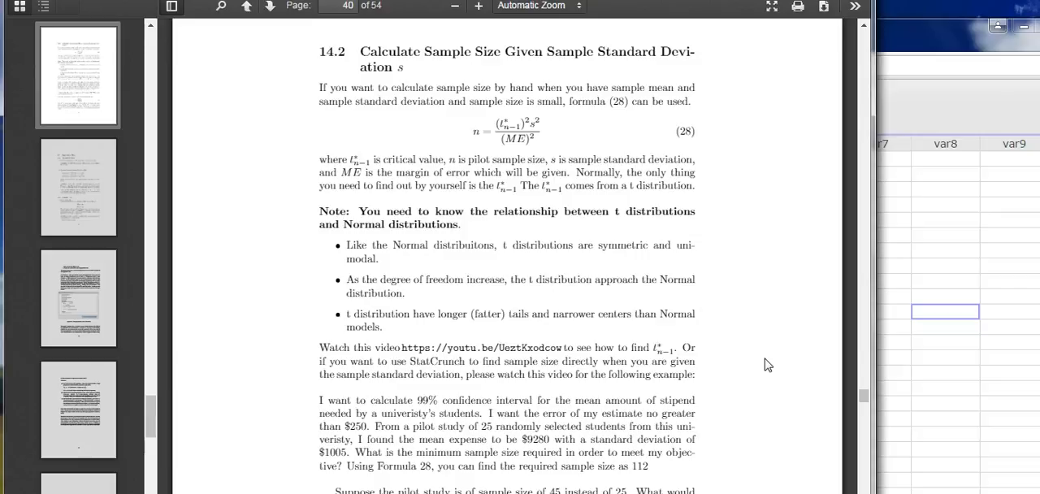
mouse_move(772, 351)
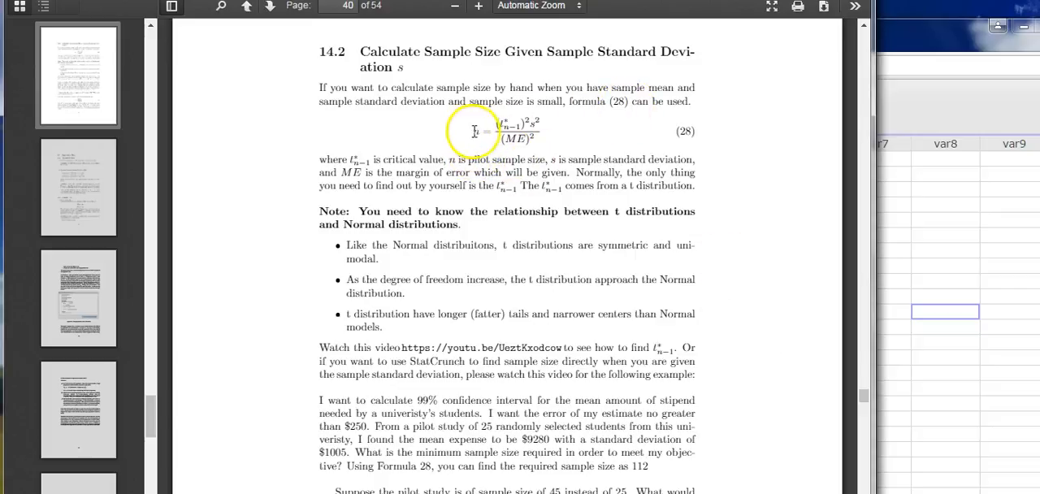
mouse_move(478, 138)
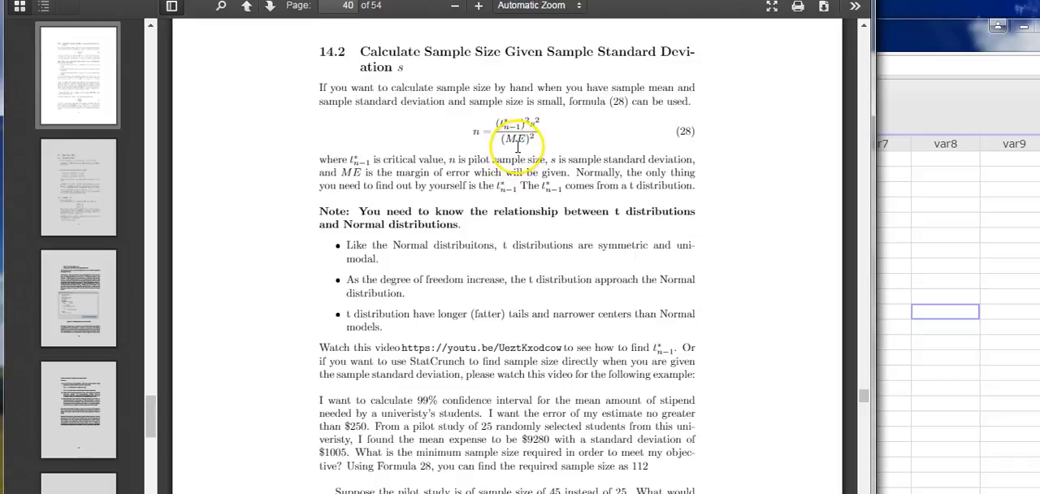
mouse_move(507, 192)
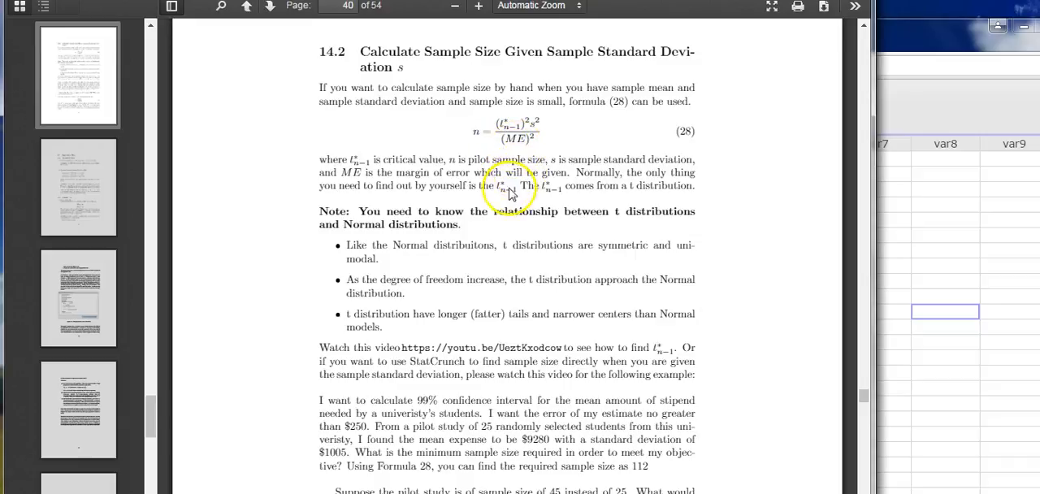
mouse_move(469, 350)
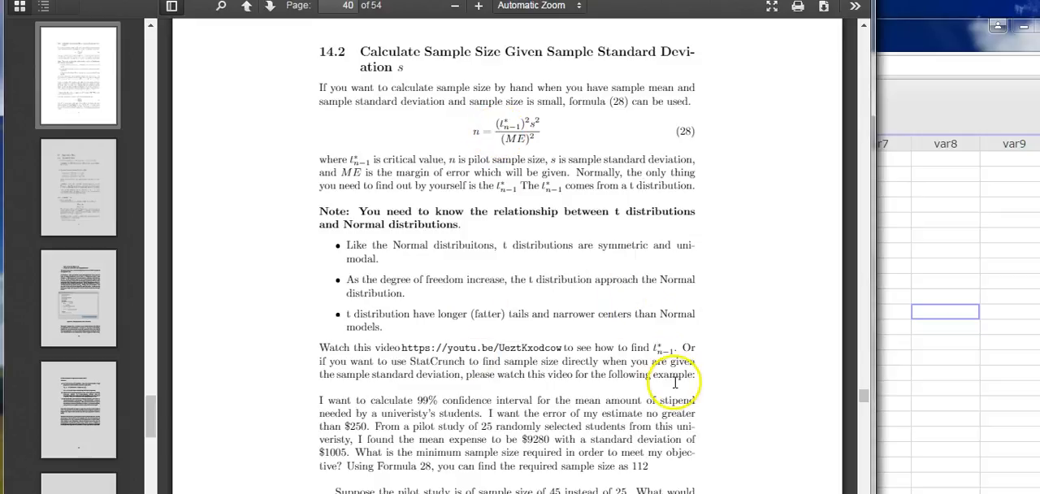
- Bring StatCrunch forward and start the one-sample T Width/Sample Size calculator
scroll(down, 3)
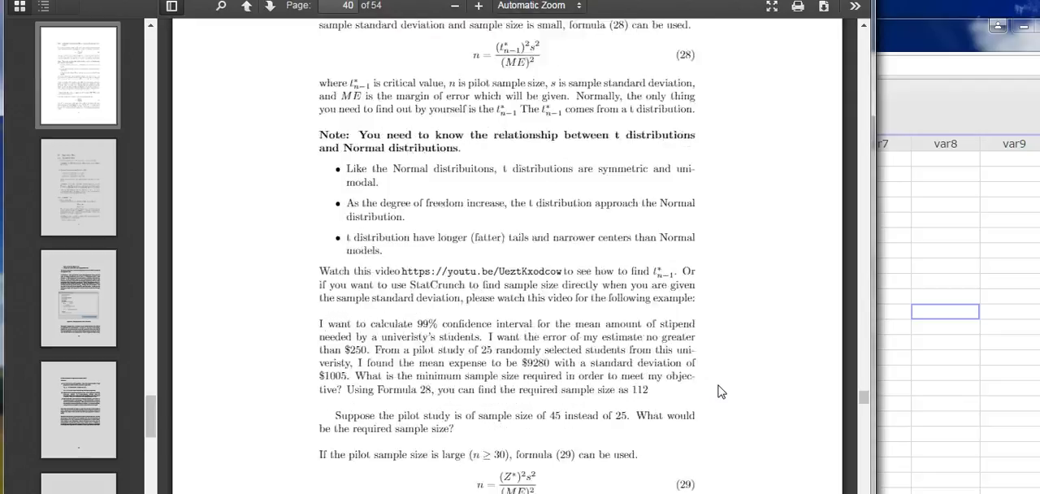
scroll(down, 3)
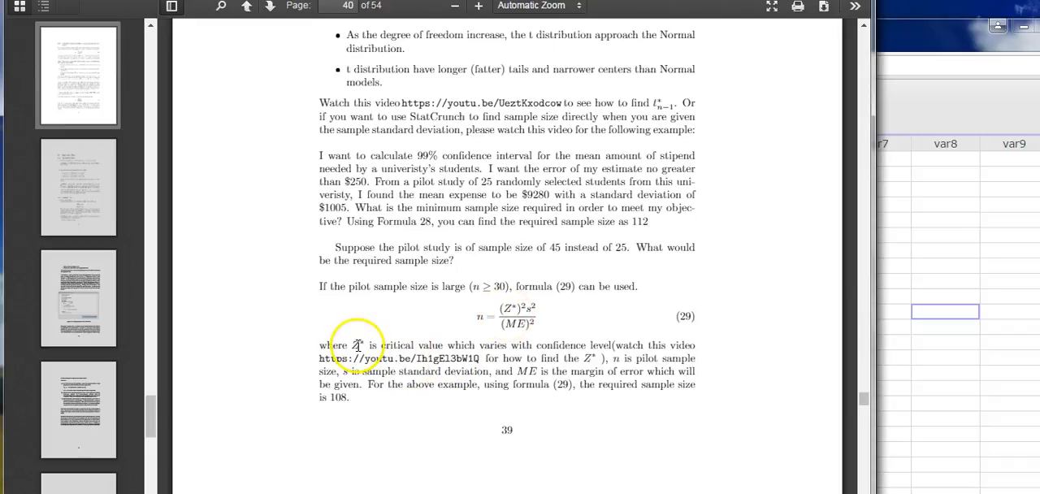
mouse_move(390, 371)
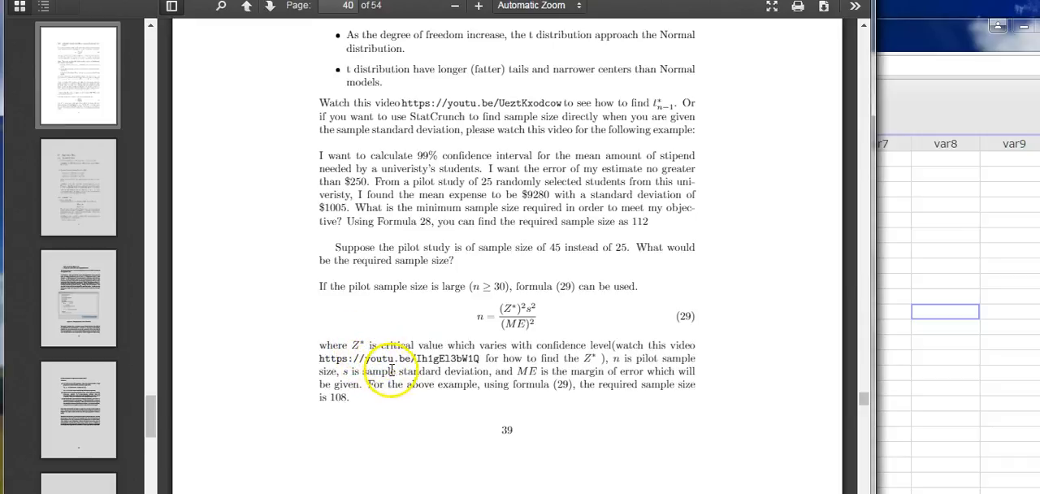
mouse_move(800, 75)
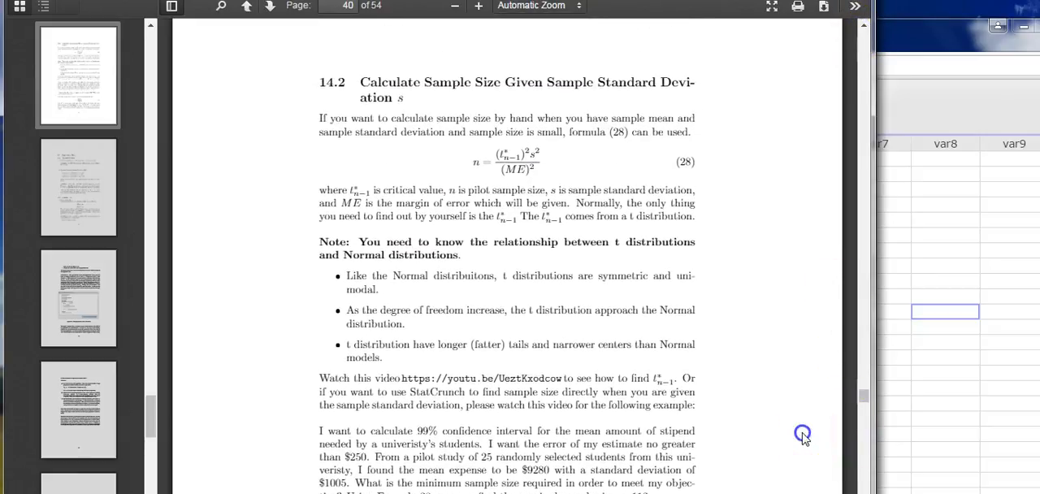
scroll(down, 3)
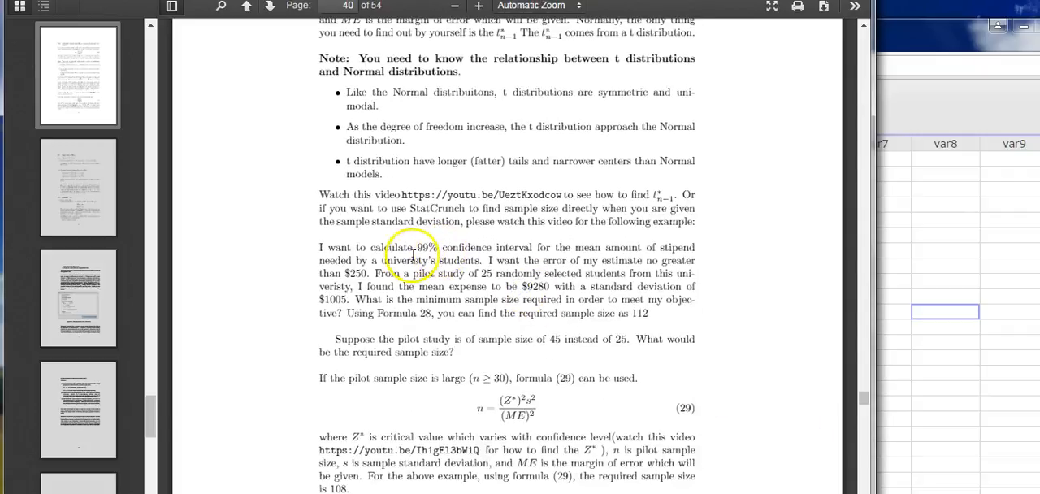
mouse_move(582, 341)
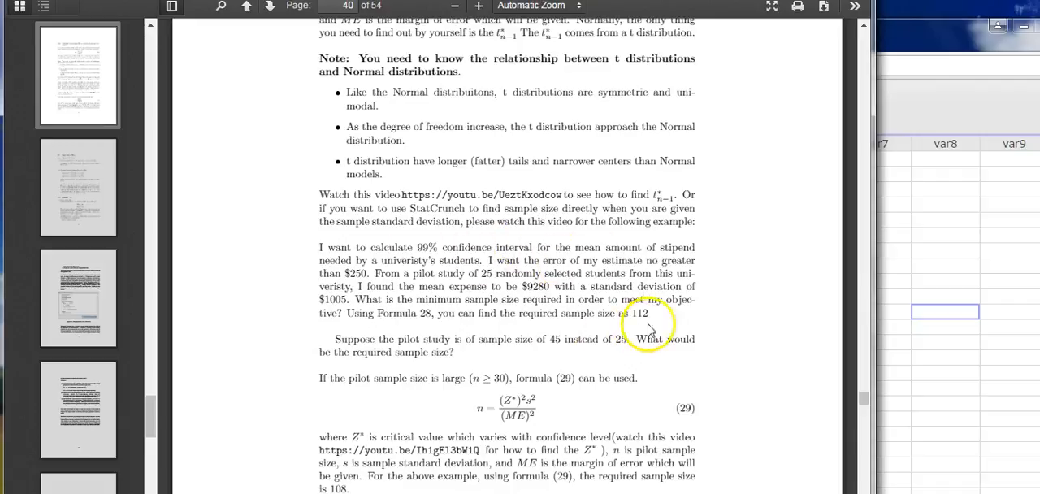
mouse_move(751, 320)
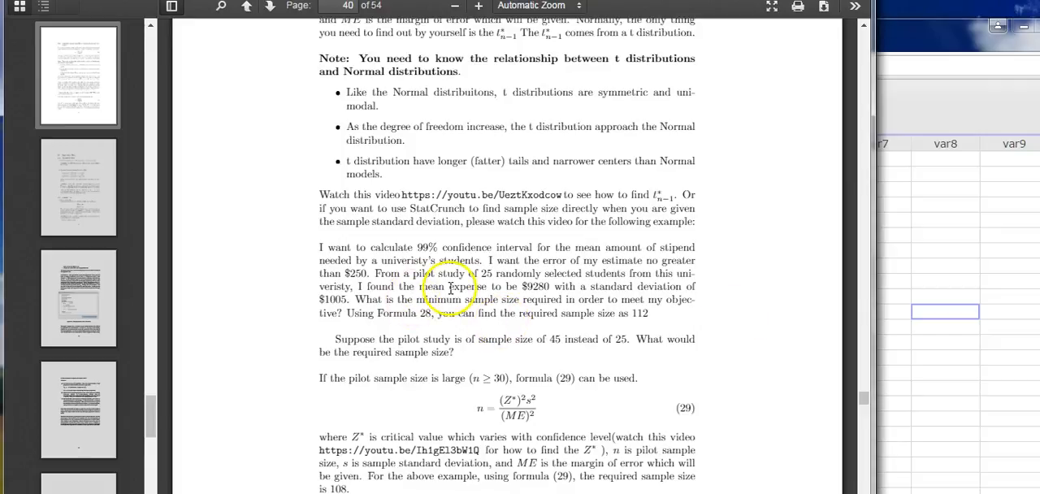
mouse_move(494, 293)
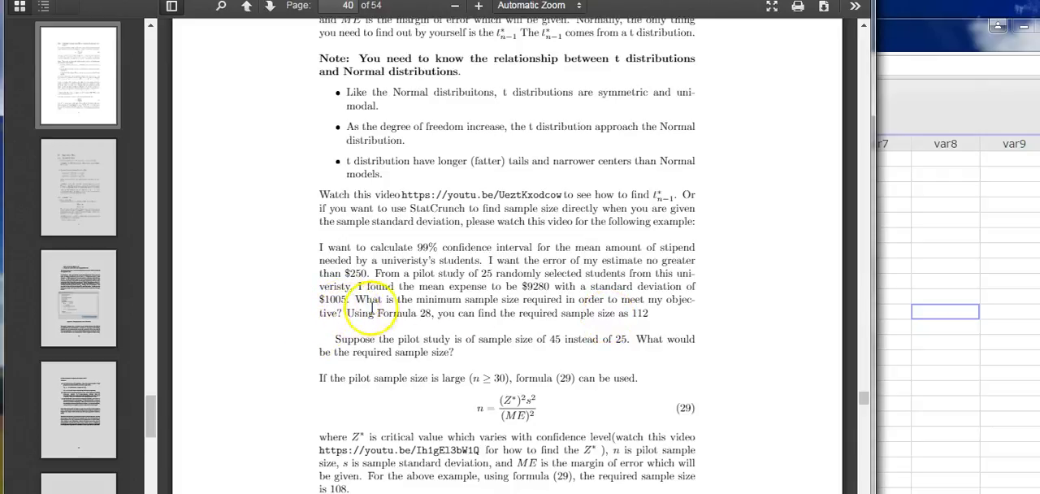
mouse_move(528, 329)
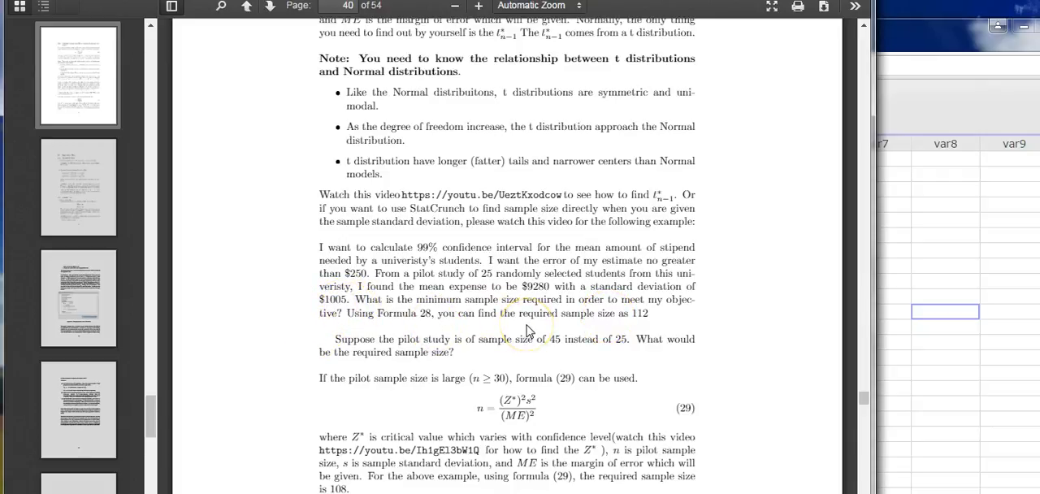
mouse_move(527, 328)
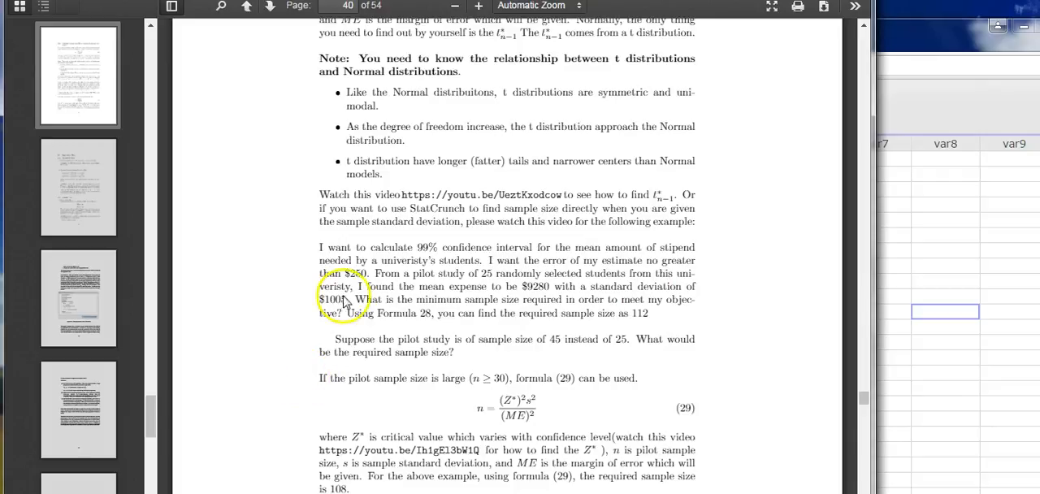
mouse_move(634, 240)
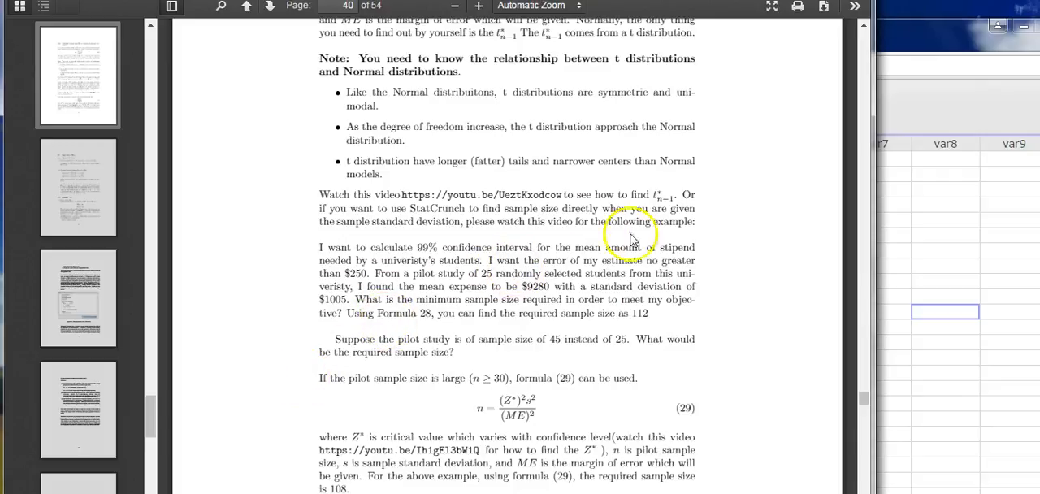
mouse_move(747, 263)
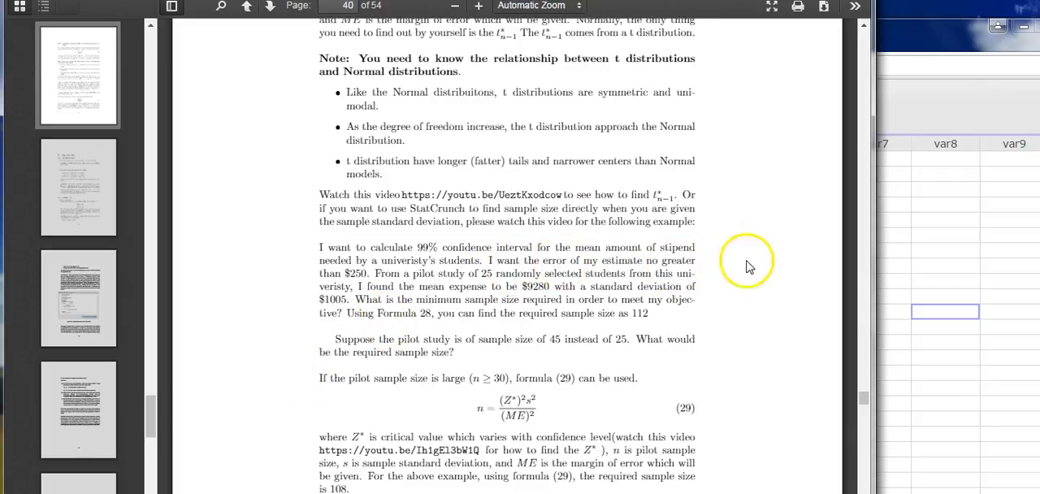
mouse_move(366, 263)
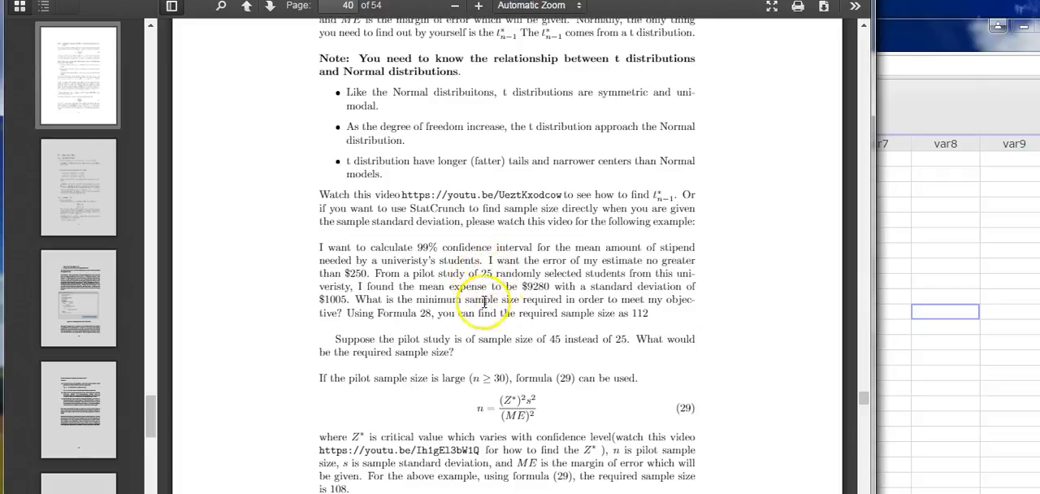
mouse_move(890, 195)
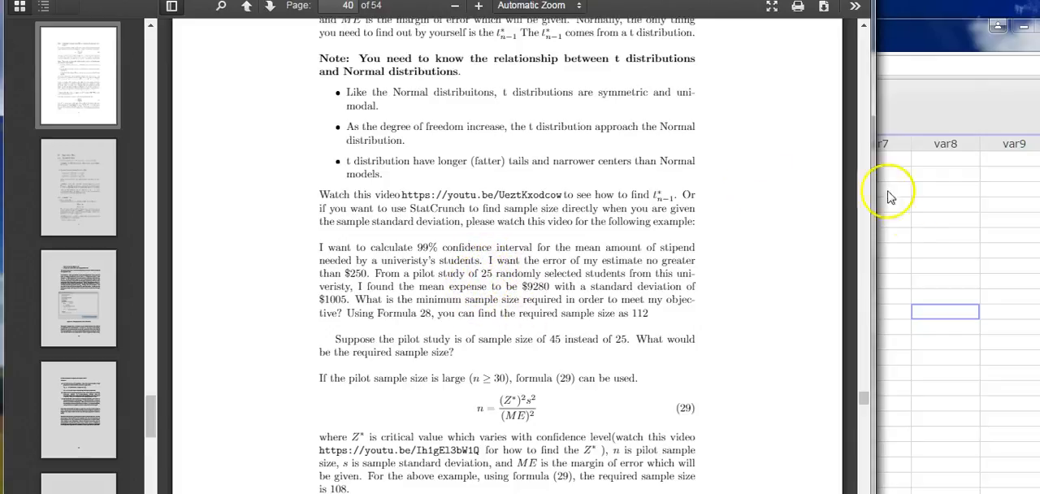
click(647, 114)
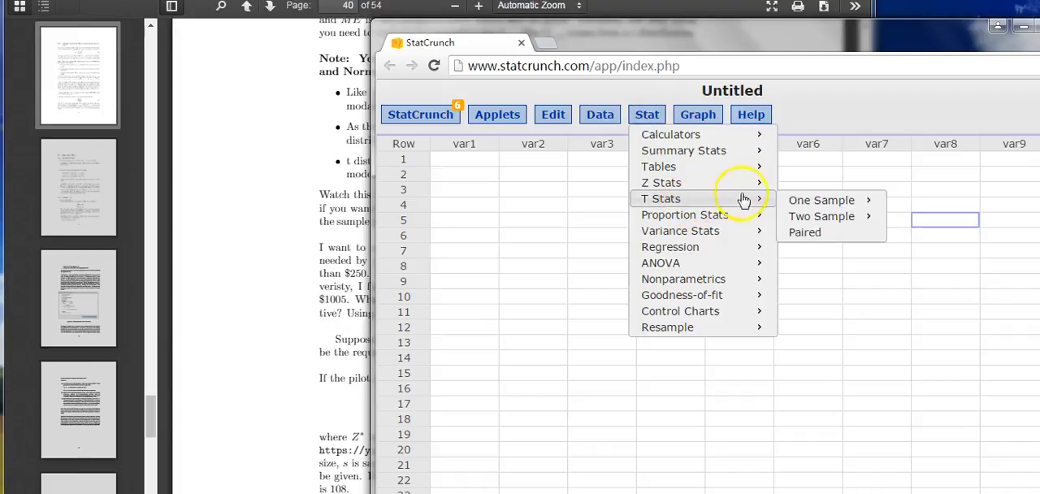
mouse_move(823, 200)
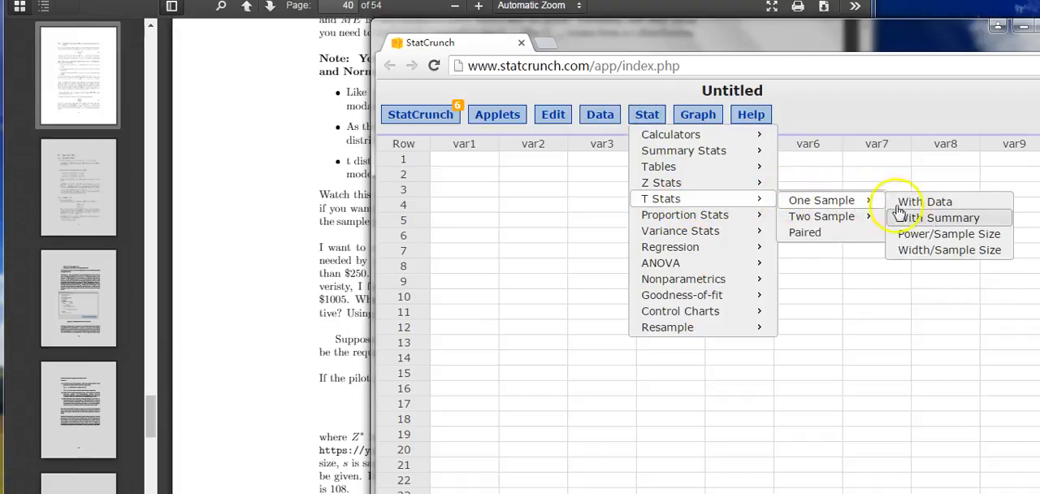
click(949, 234)
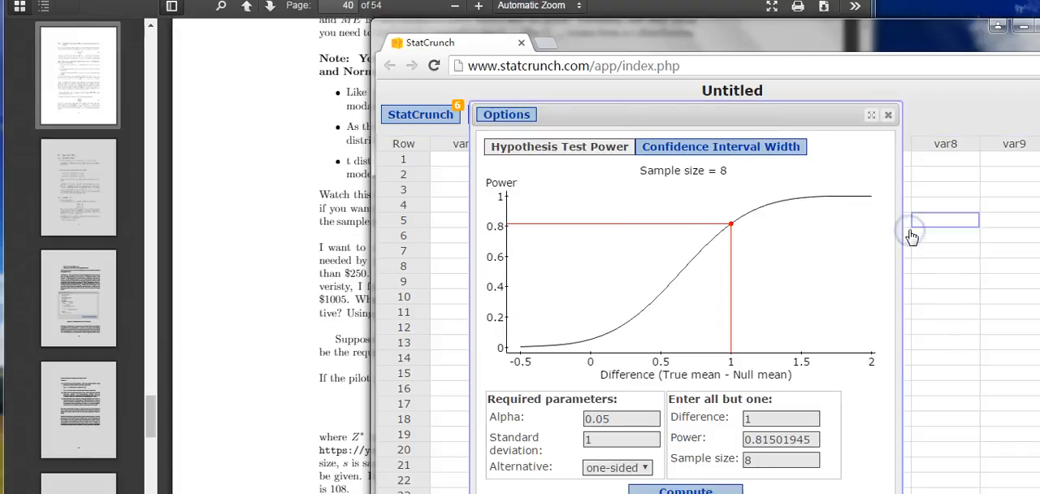
- Compute T-based sample size with confidence 0.99, std. deviation 1005 and width 500
click(720, 146)
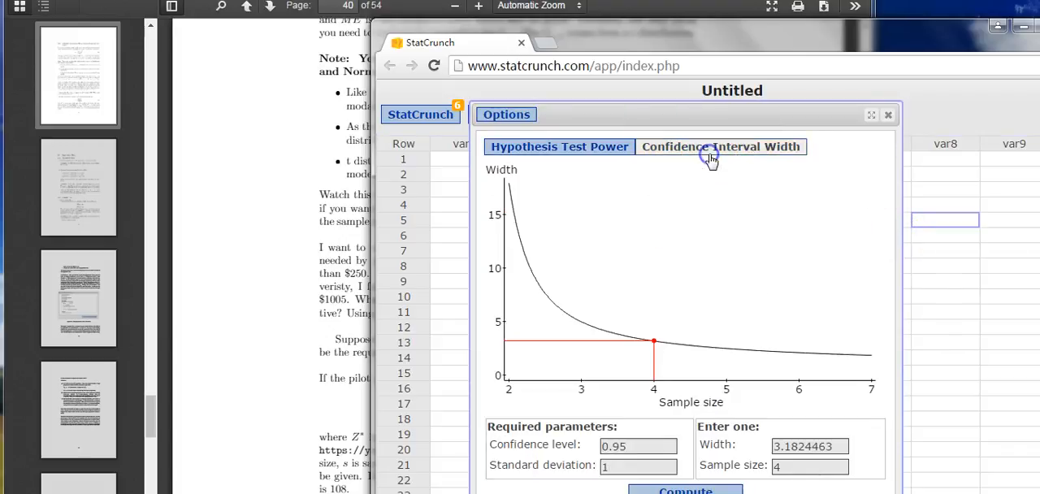
click(637, 445)
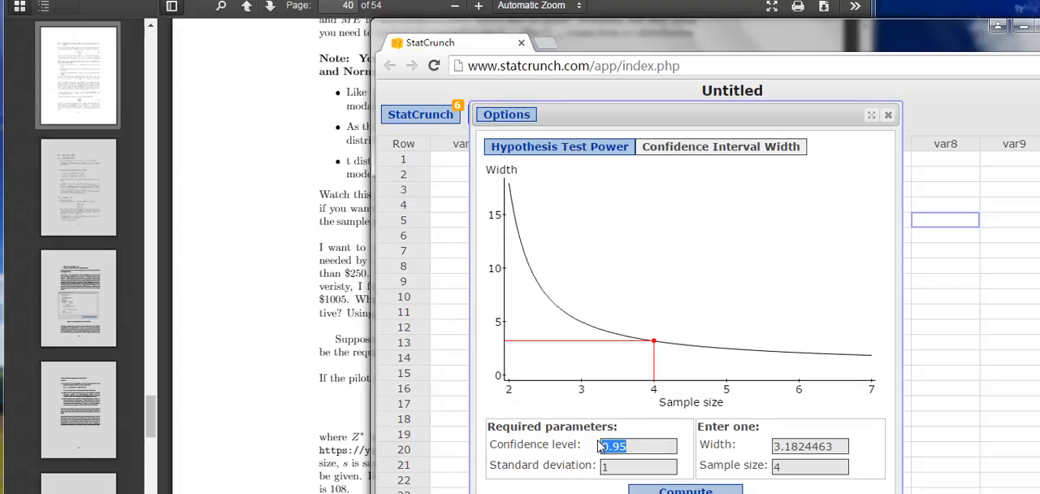
text(0.99)
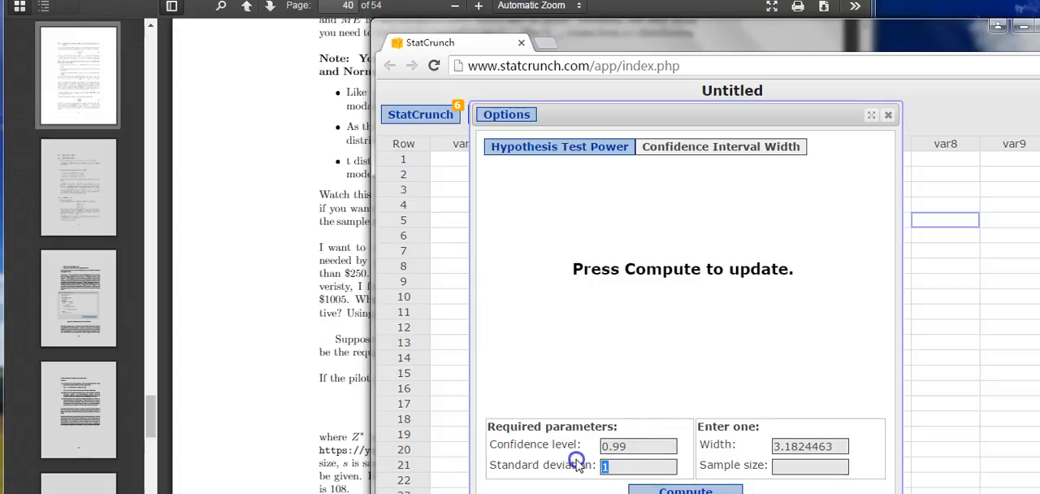
text(1005)
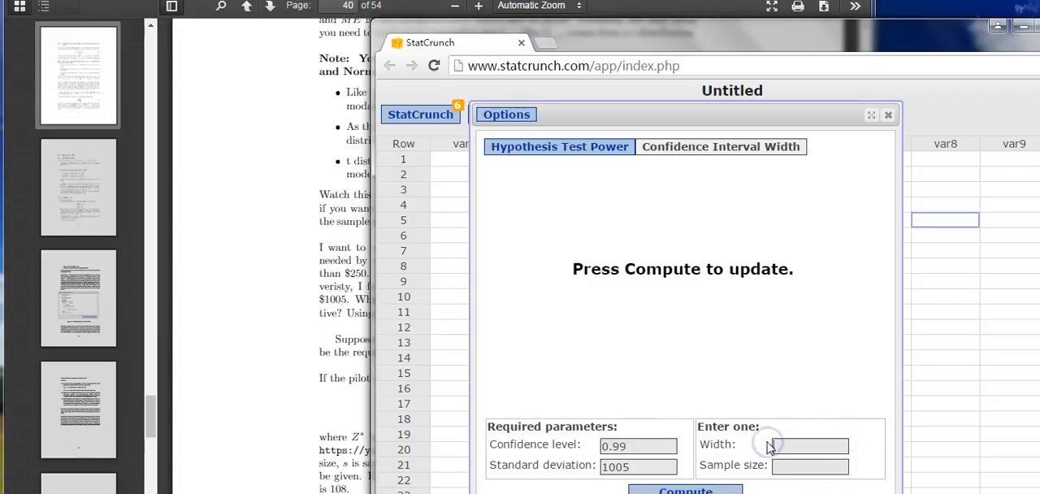
mouse_move(722, 458)
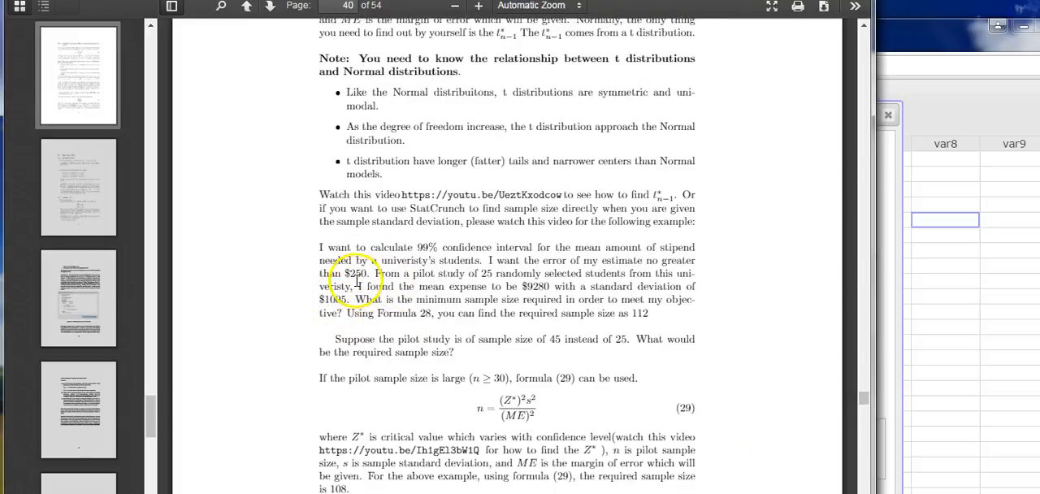
mouse_move(917, 348)
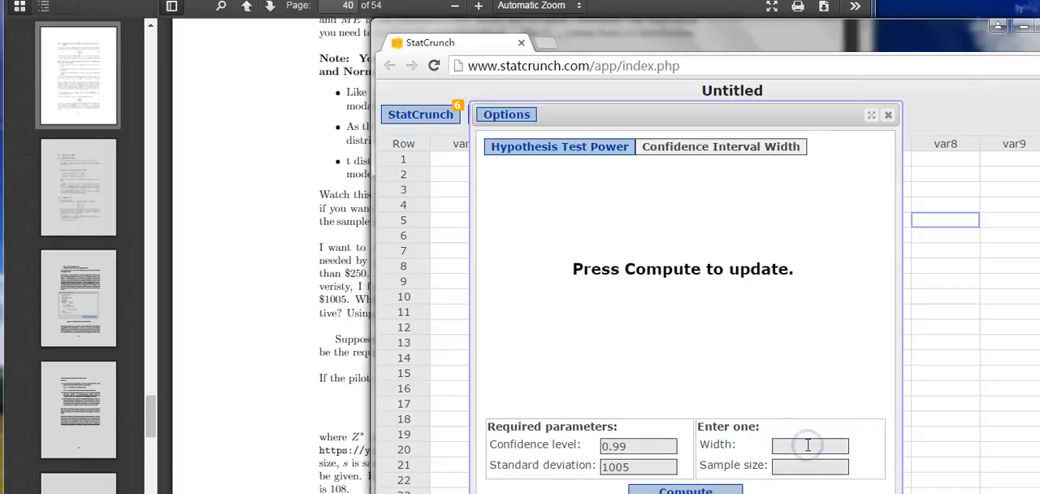
text(500)
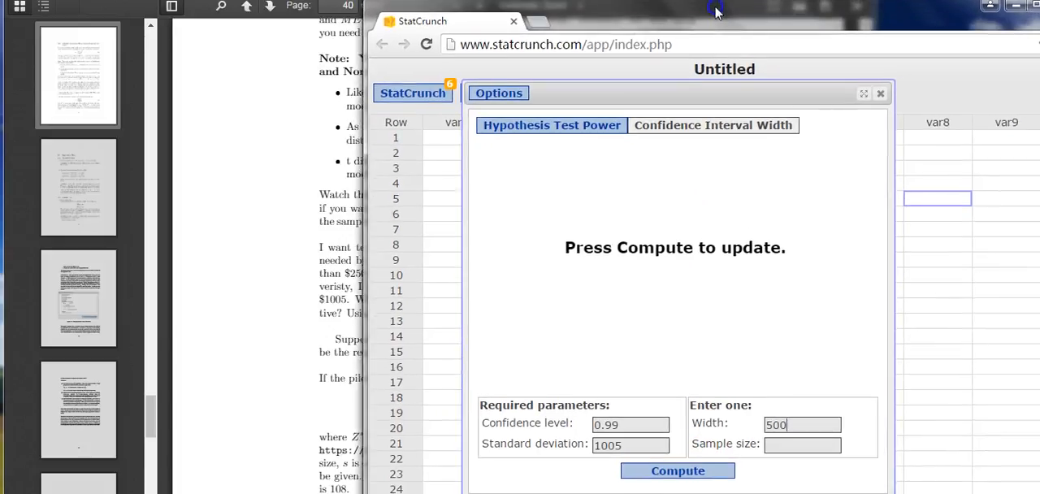
click(676, 471)
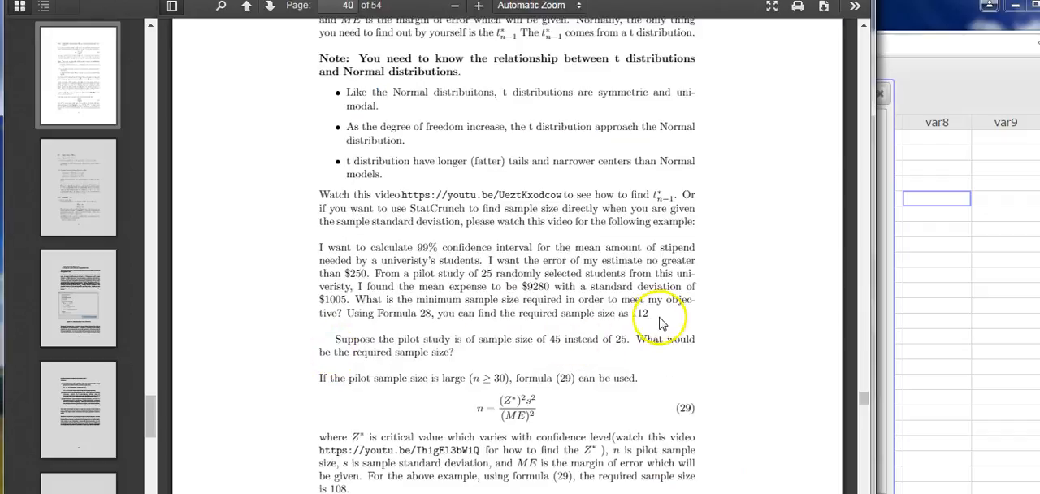
mouse_move(761, 181)
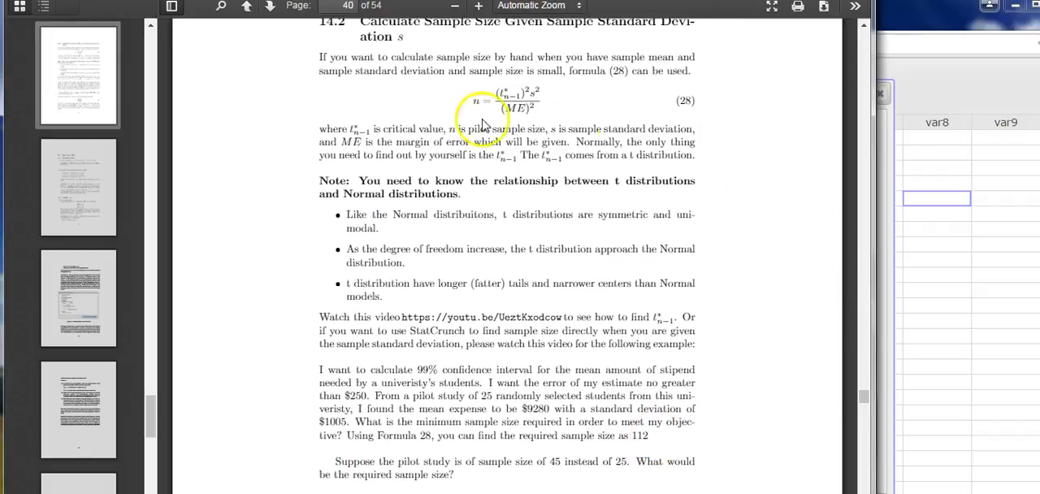
mouse_move(799, 436)
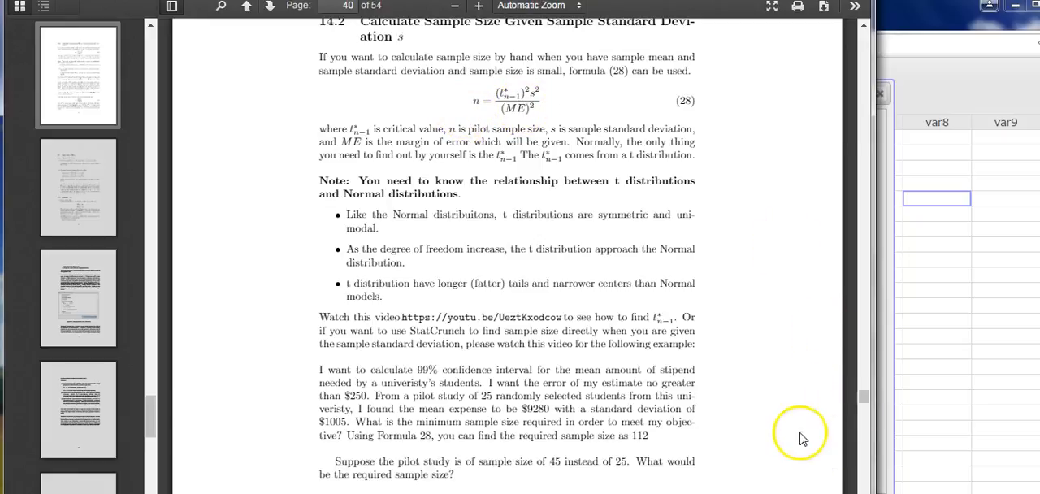
- Scroll the PDF past the stipend example's 112 answer to formula (29) giving 108
scroll(down, 3)
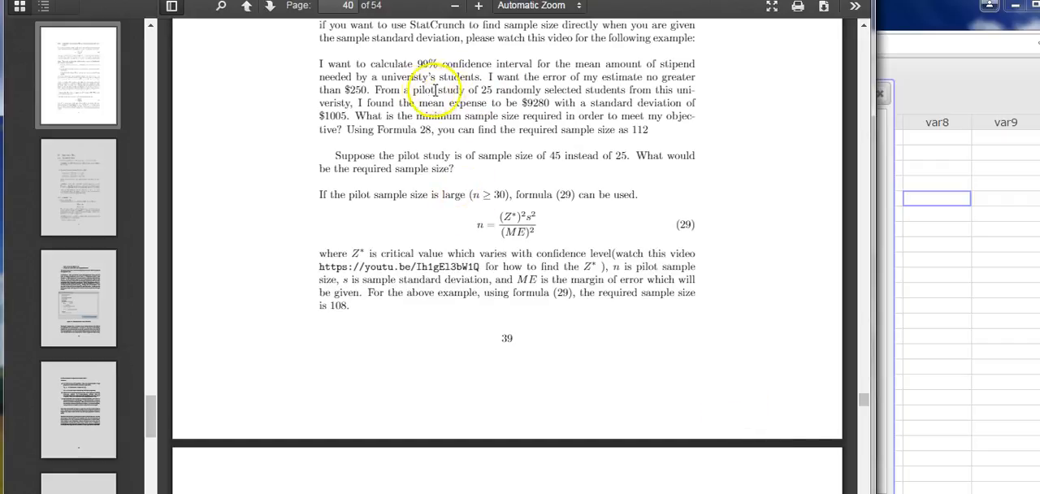
mouse_move(504, 90)
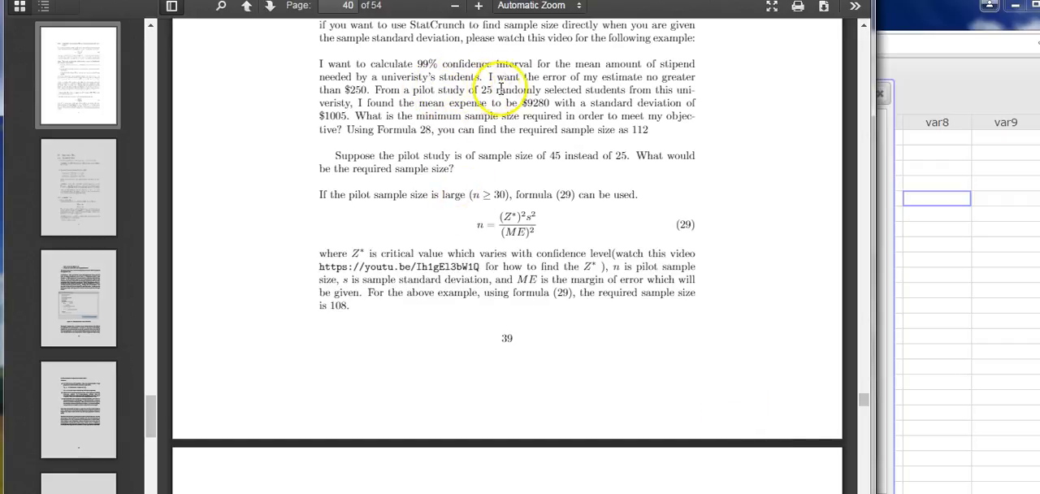
scroll(down, 3)
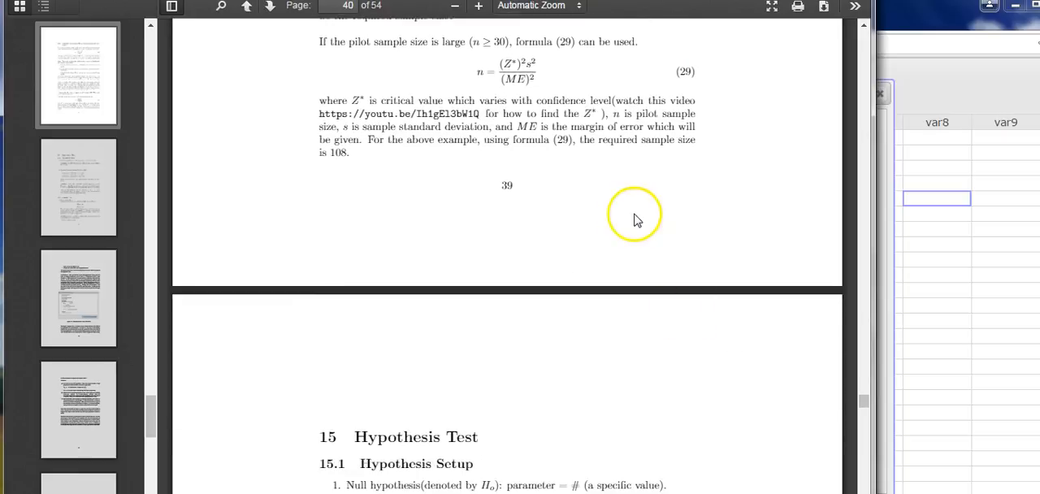
mouse_move(865, 40)
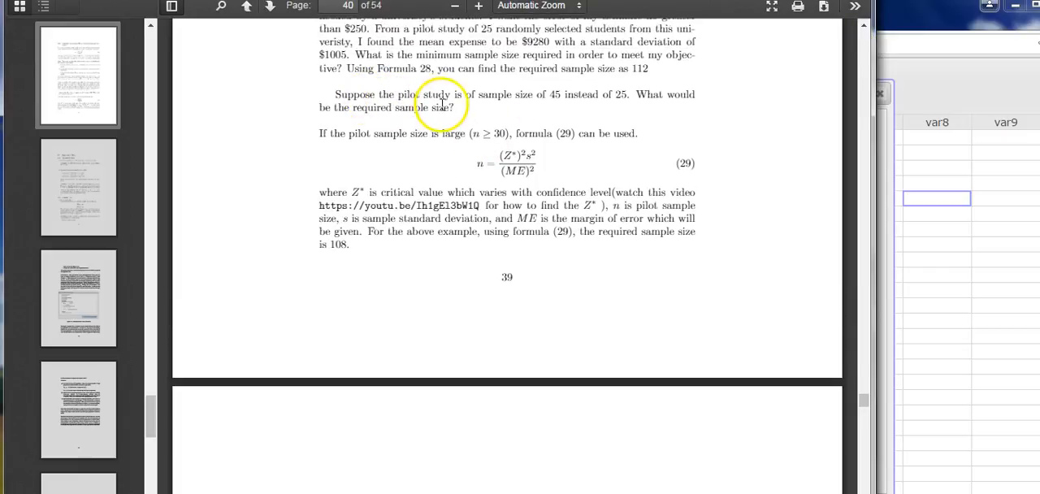
mouse_move(578, 101)
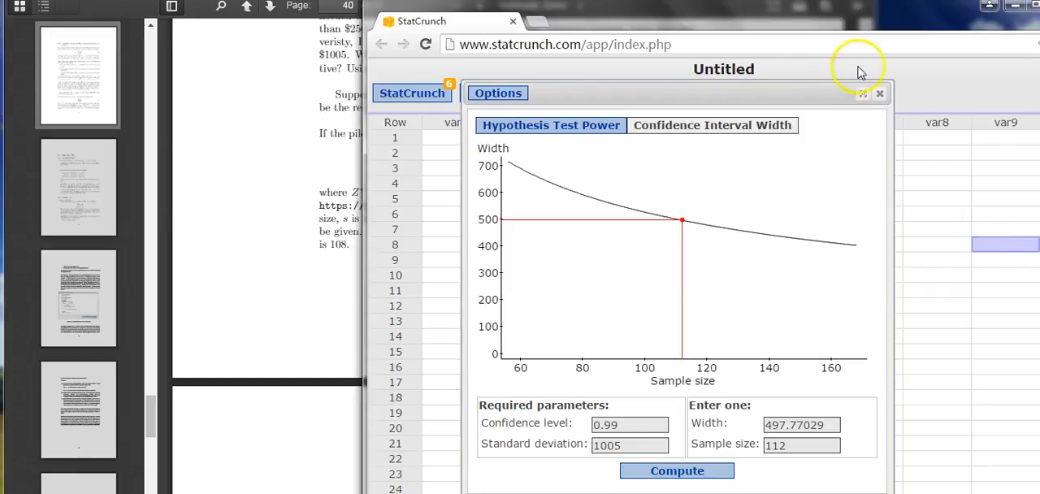
- Close the T results and start the one-sample Z Power/Sample Size calculator
click(639, 93)
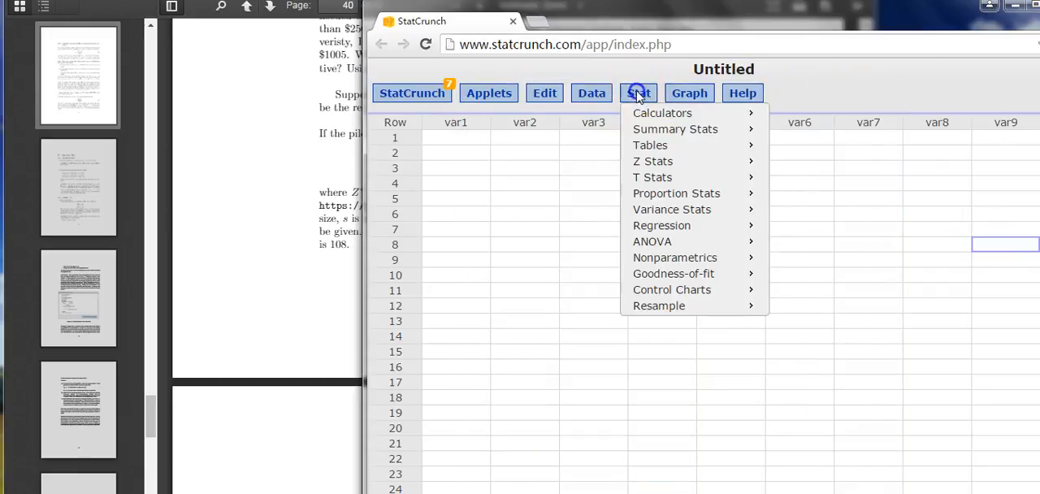
mouse_move(653, 161)
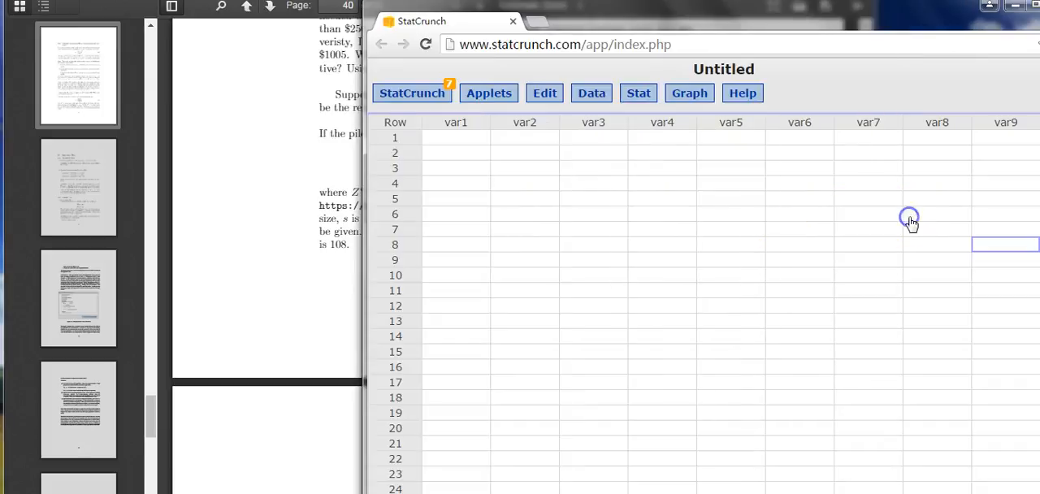
click(637, 92)
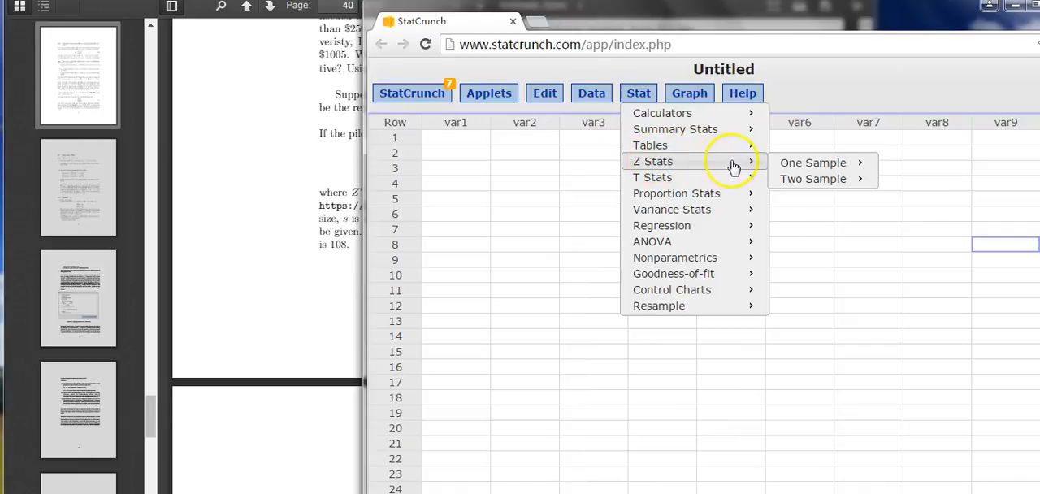
mouse_move(812, 163)
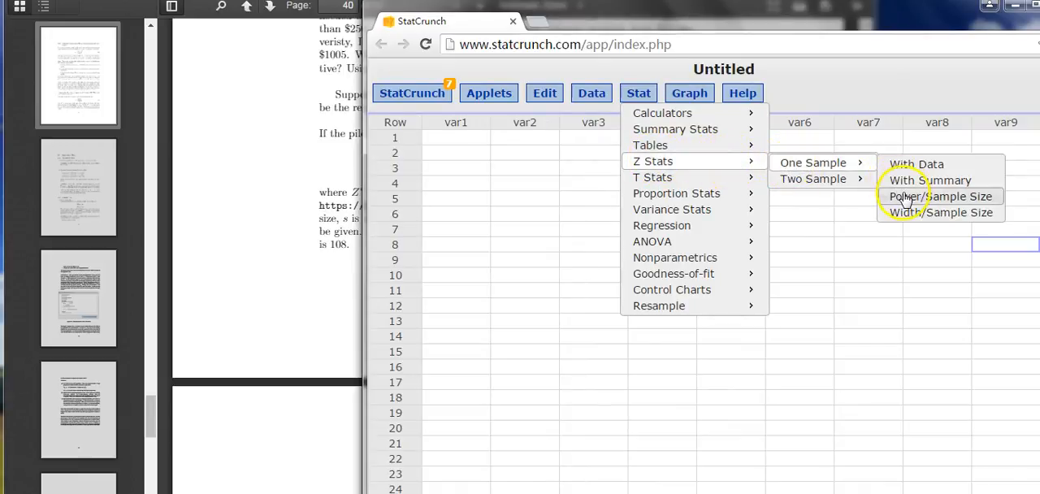
click(941, 195)
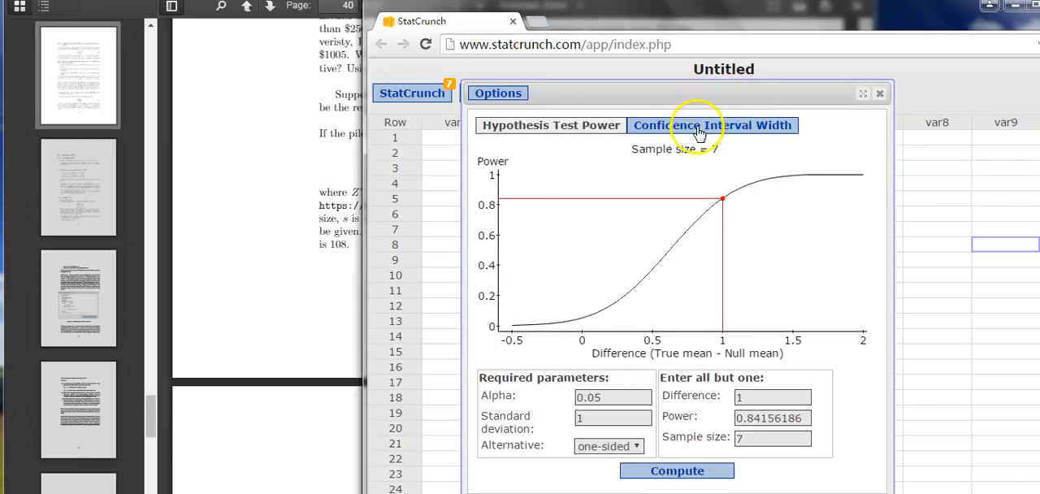
- Set the Z width calculation to width 500 and std. deviation 1005, keeping confidence 0.99
click(712, 126)
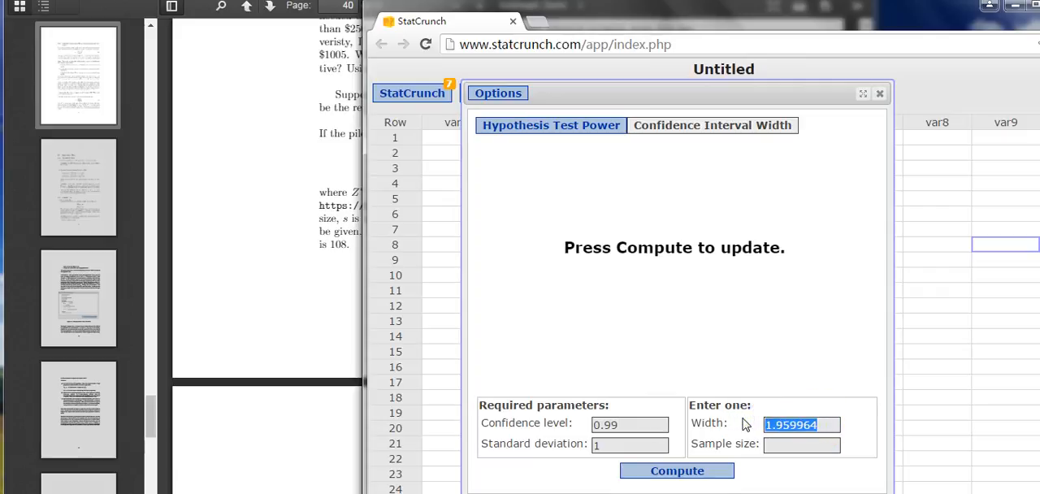
text(500)
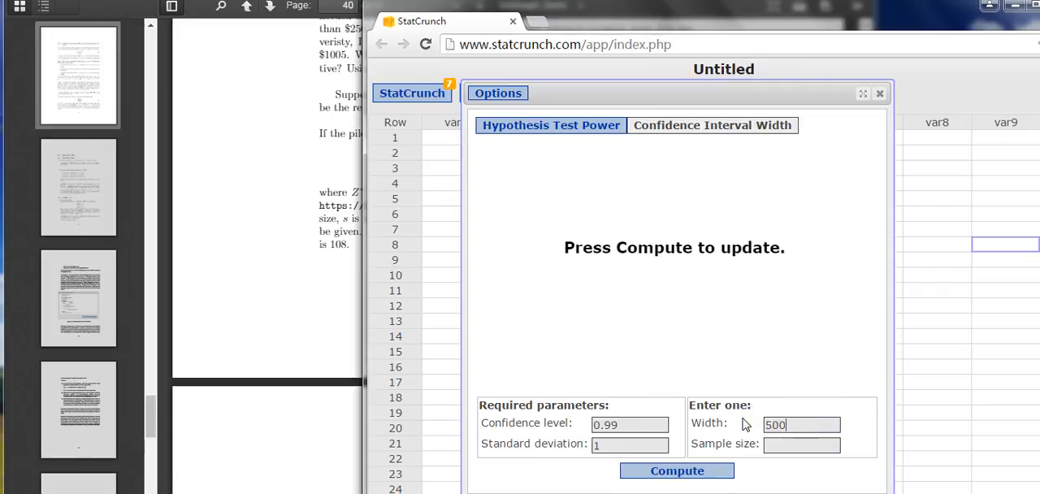
click(631, 443)
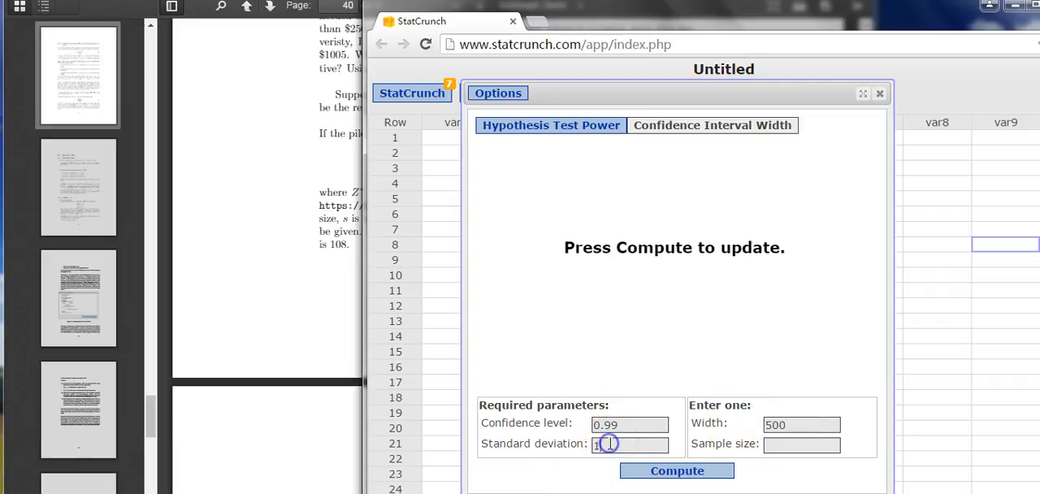
text(005)
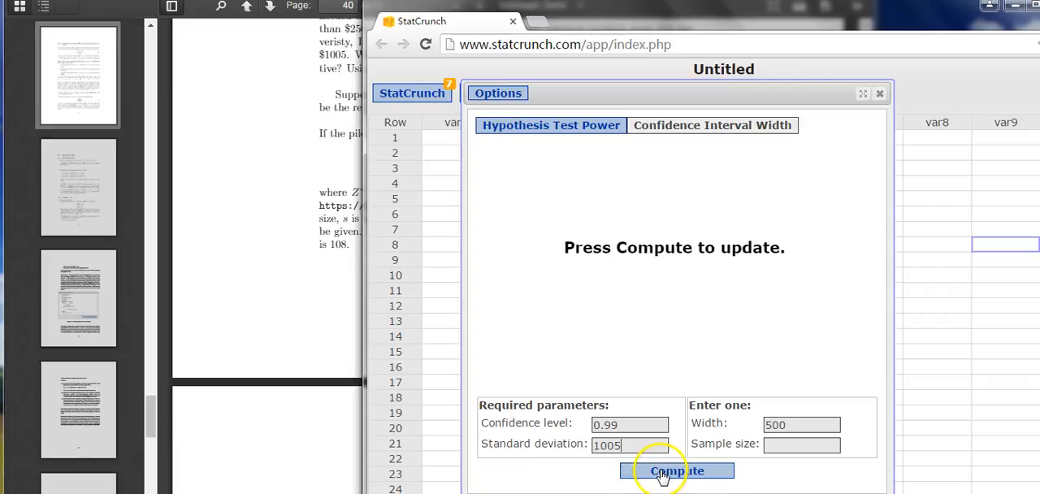
- Compute the Z-based required sample size, giving 108
click(676, 471)
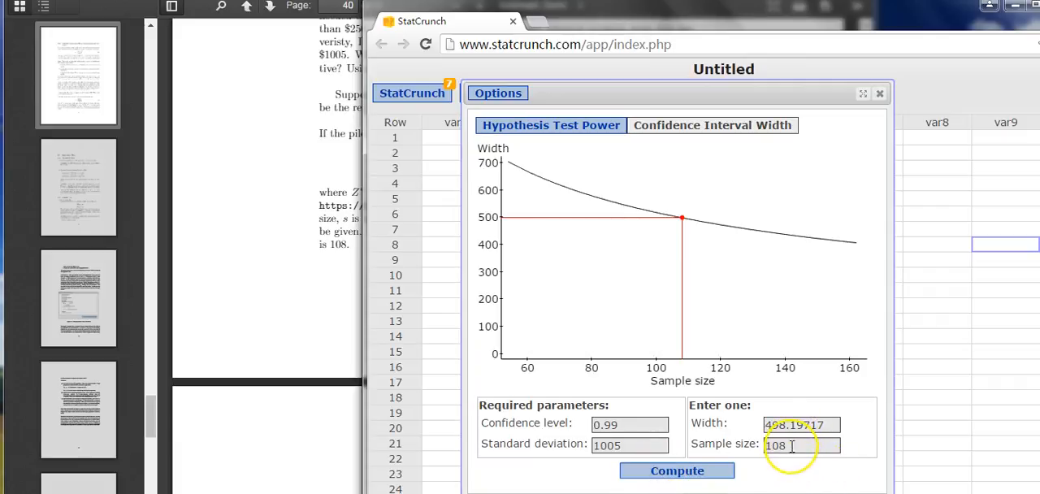
mouse_move(338, 390)
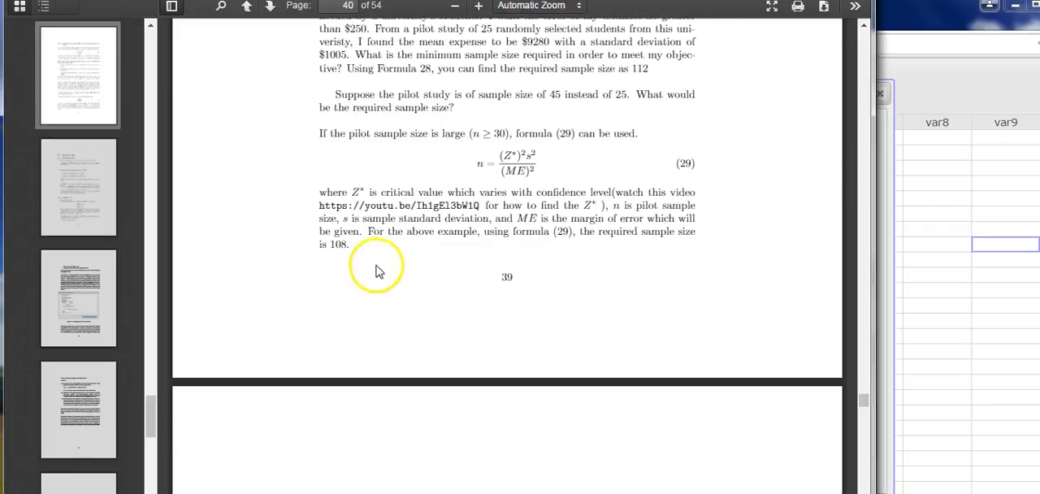
mouse_move(372, 258)
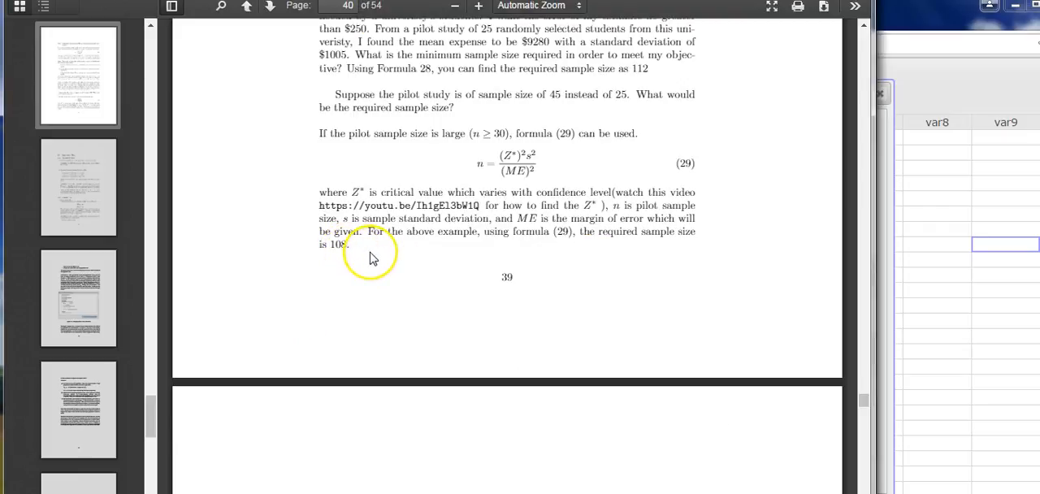